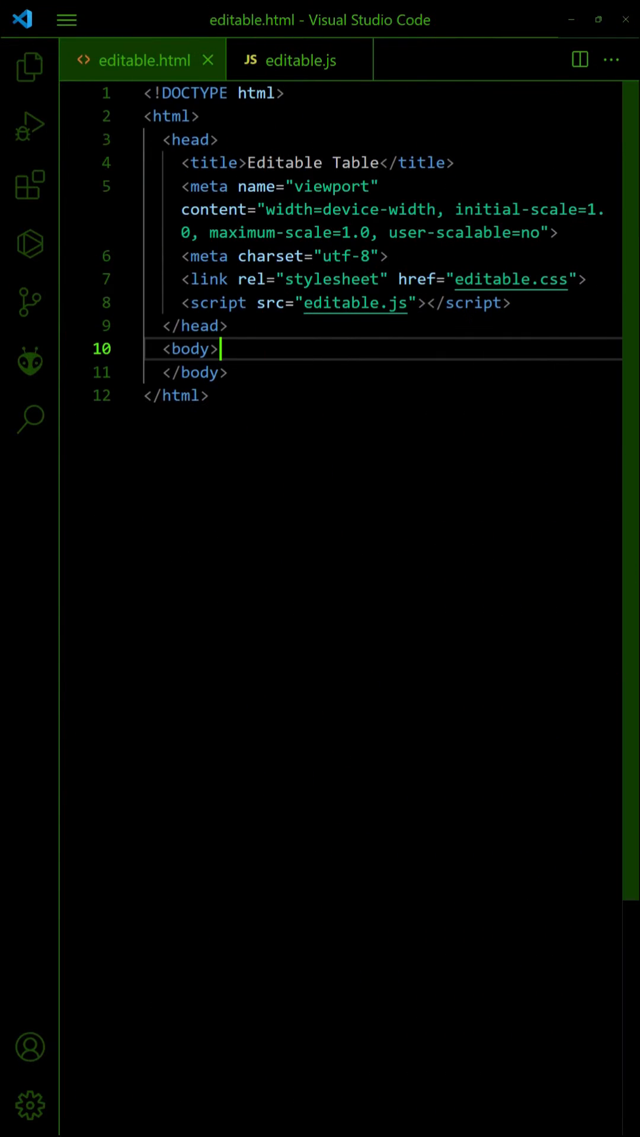
# Write <table class="editable"> with Coffee/Strength headers and five coffee rows in editable.html, then save.
pyautogui.write('<table c')
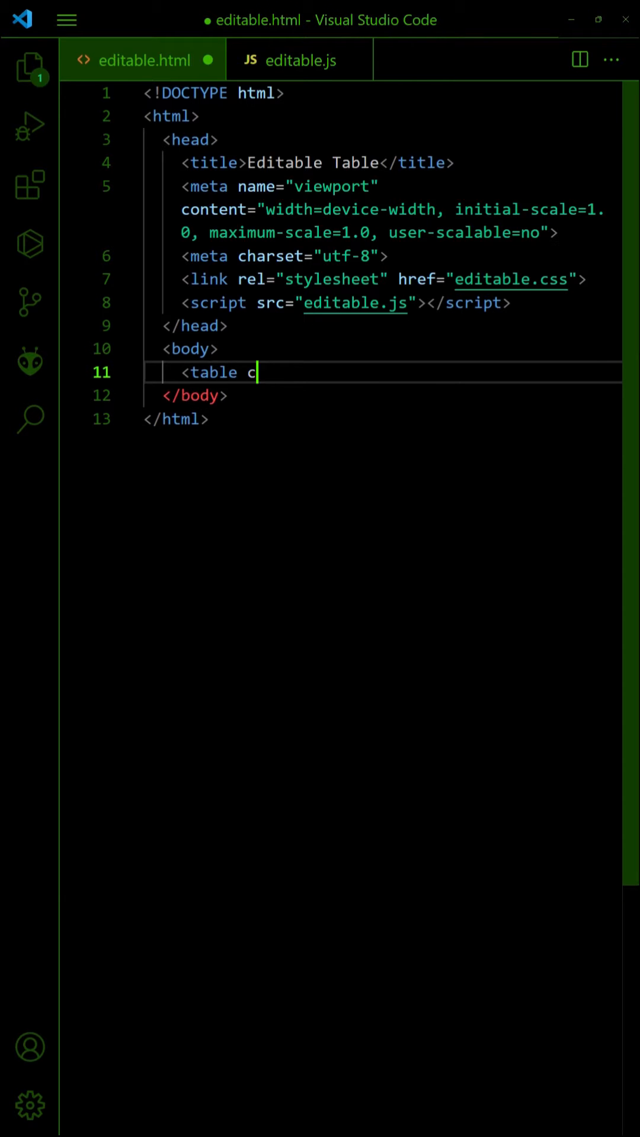
pyautogui.write('lass="editable">')
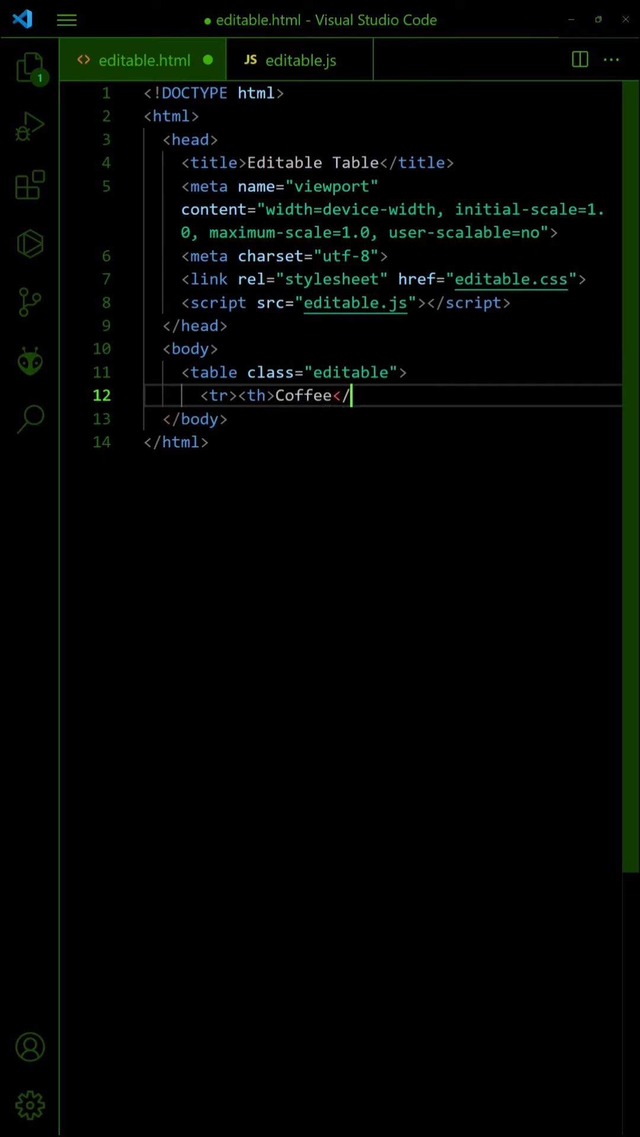
pyautogui.write('th> <th>Strength</th></tr>')
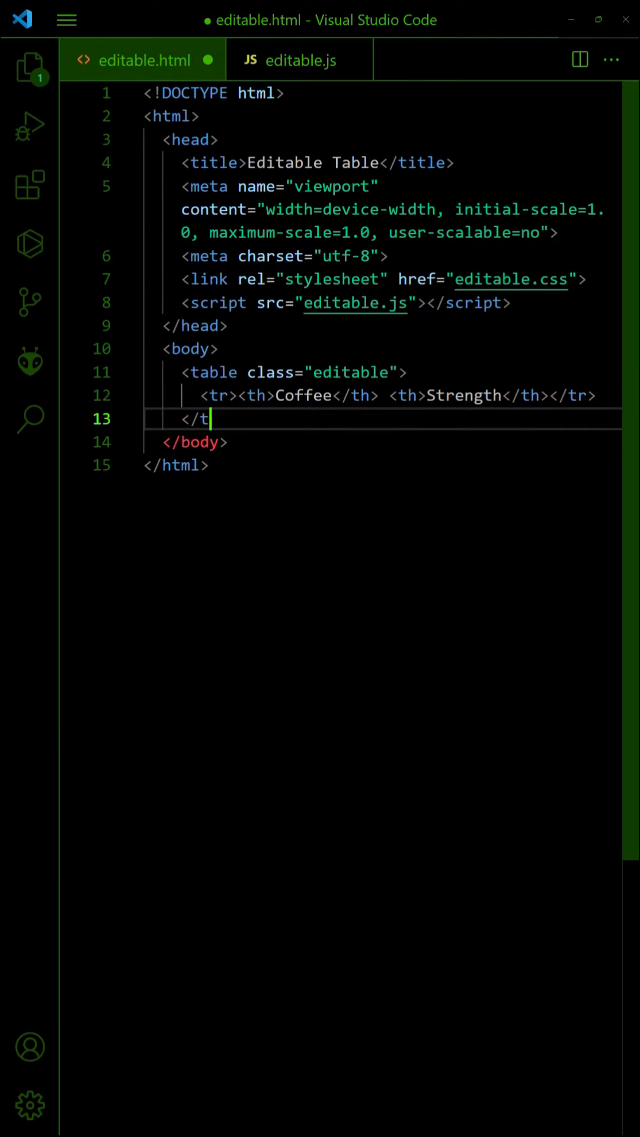
pyautogui.write('able>')
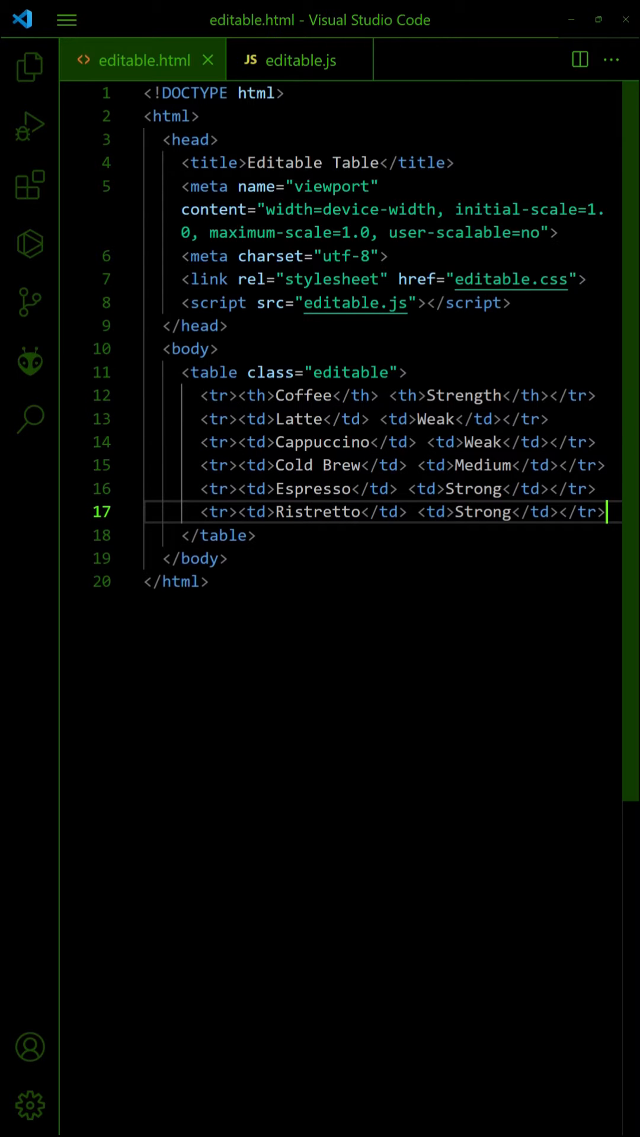
# Start editable.js with a var editable = {} object and a double-click-to-edit section comment.
pyautogui.click(300, 60)
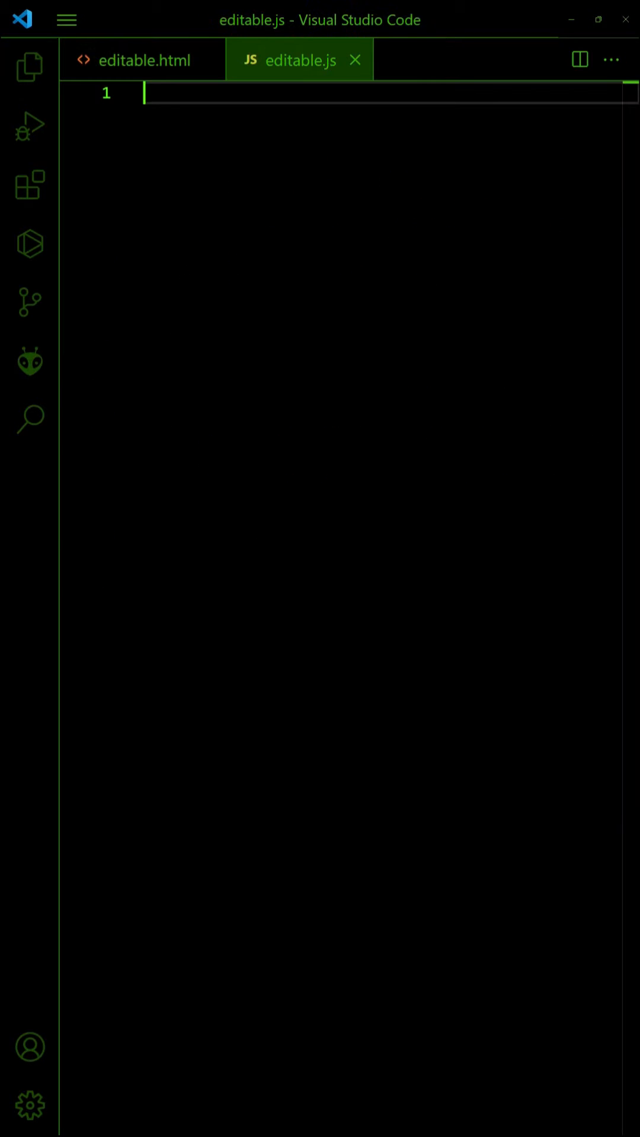
pyautogui.write('var editable = {')
pyautogui.write('};')
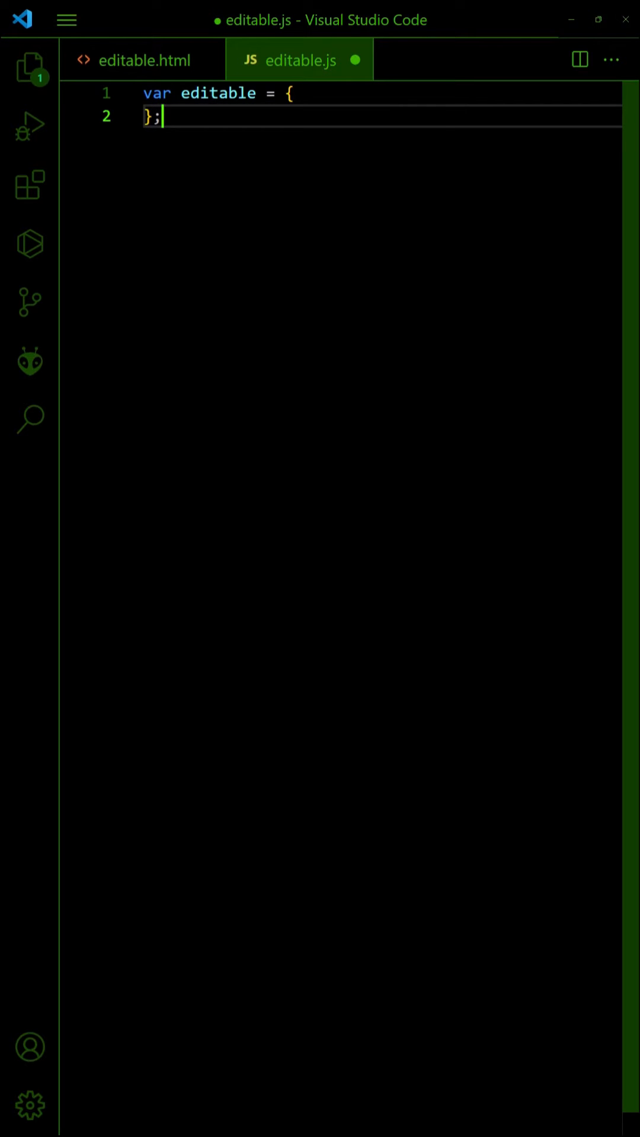
pyautogui.write('// DOUBLE CLICK TO EDIT CELL')
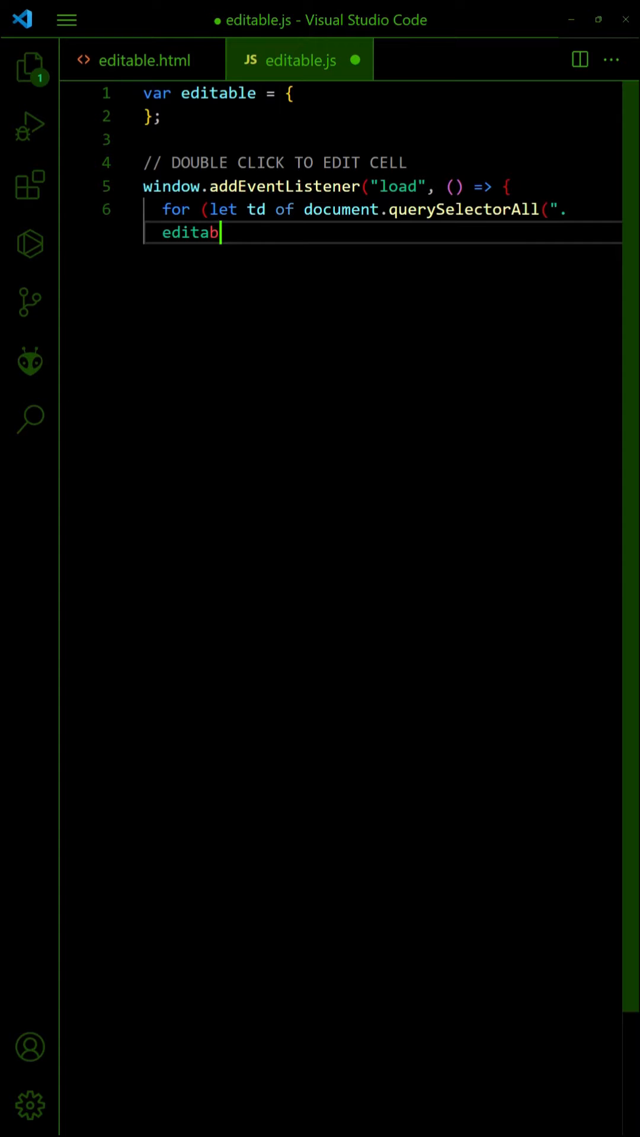
# Add a load listener attaching a dblclick handler calling editable.edit(td) to every .editable td cell.
pyautogui.write('le td")) {')
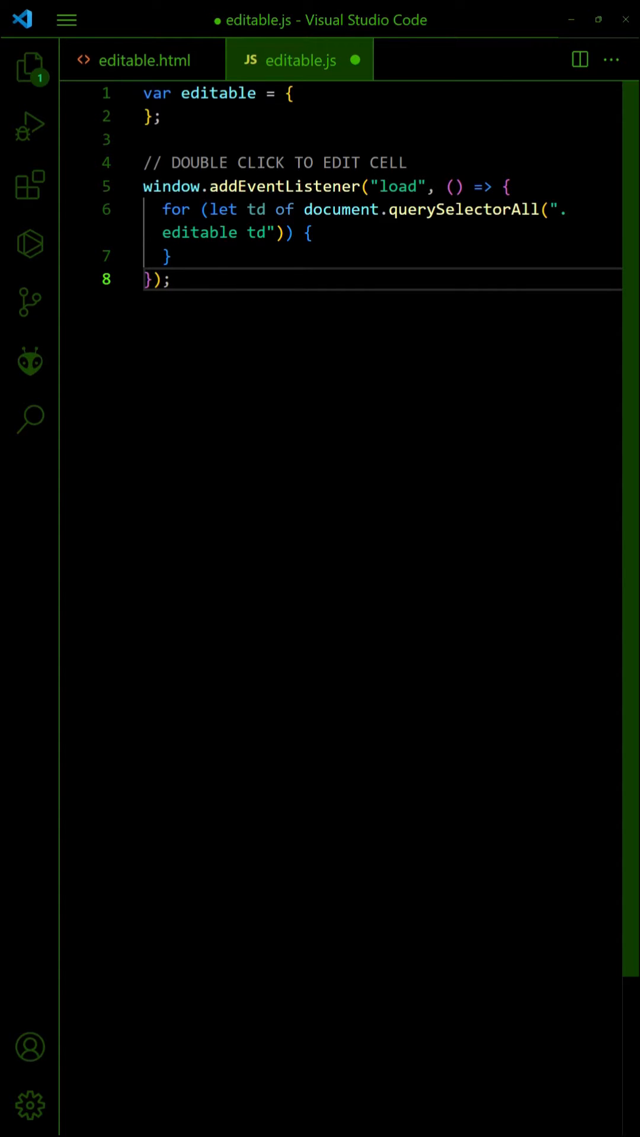
pyautogui.write('td.addEventLis')
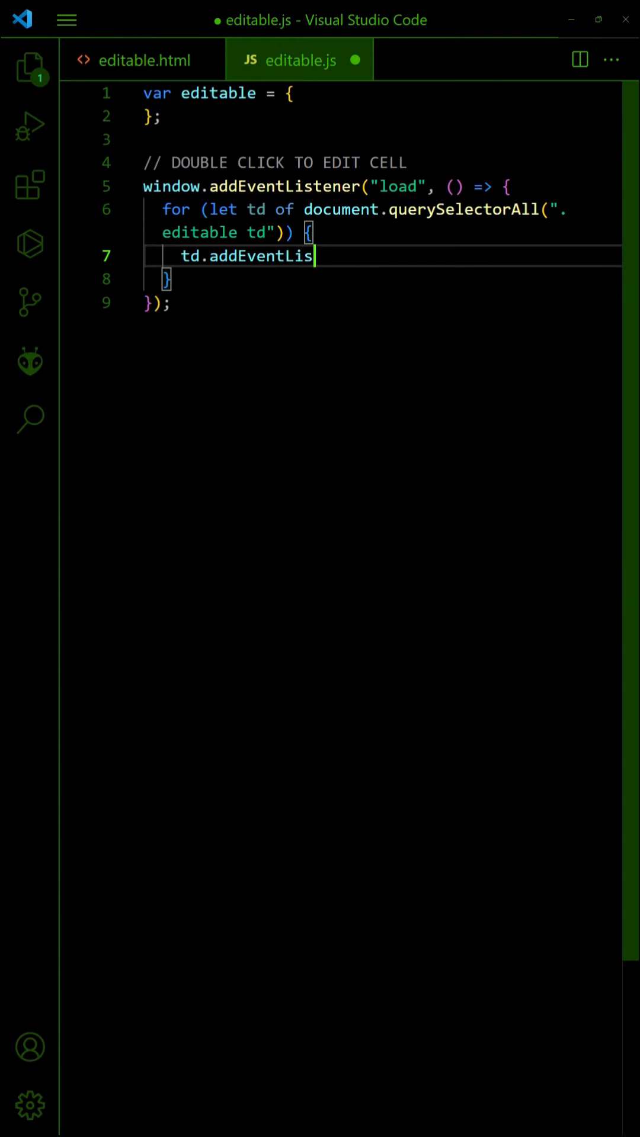
pyautogui.write('tener("dblclick", () => editable')
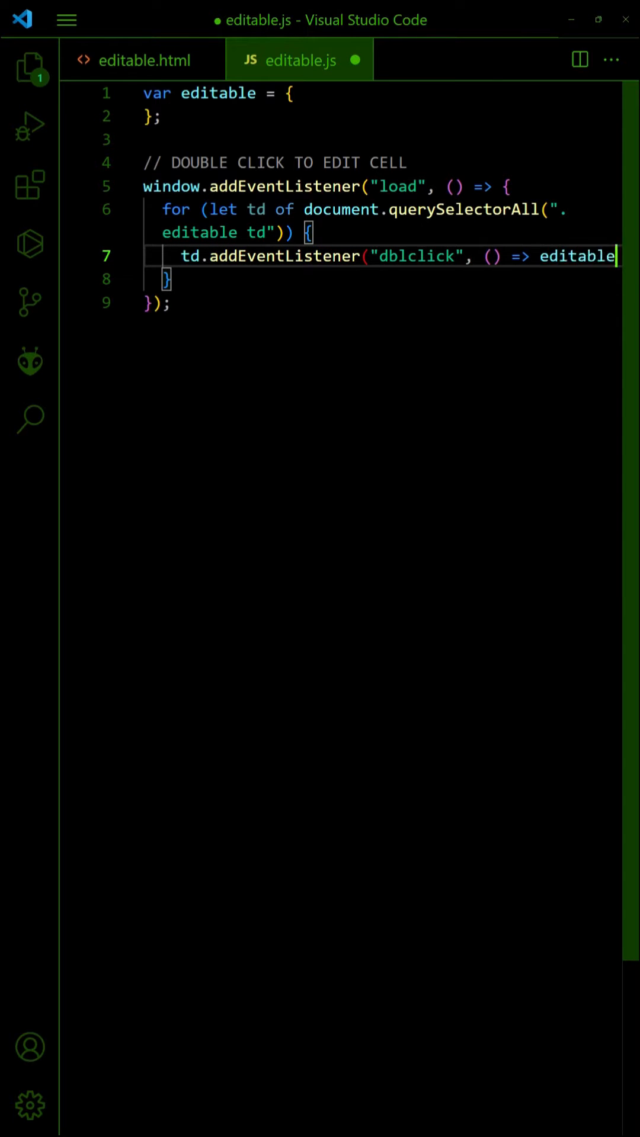
pyautogui.write('.edit(td));')
pyautogui.write('edit :')
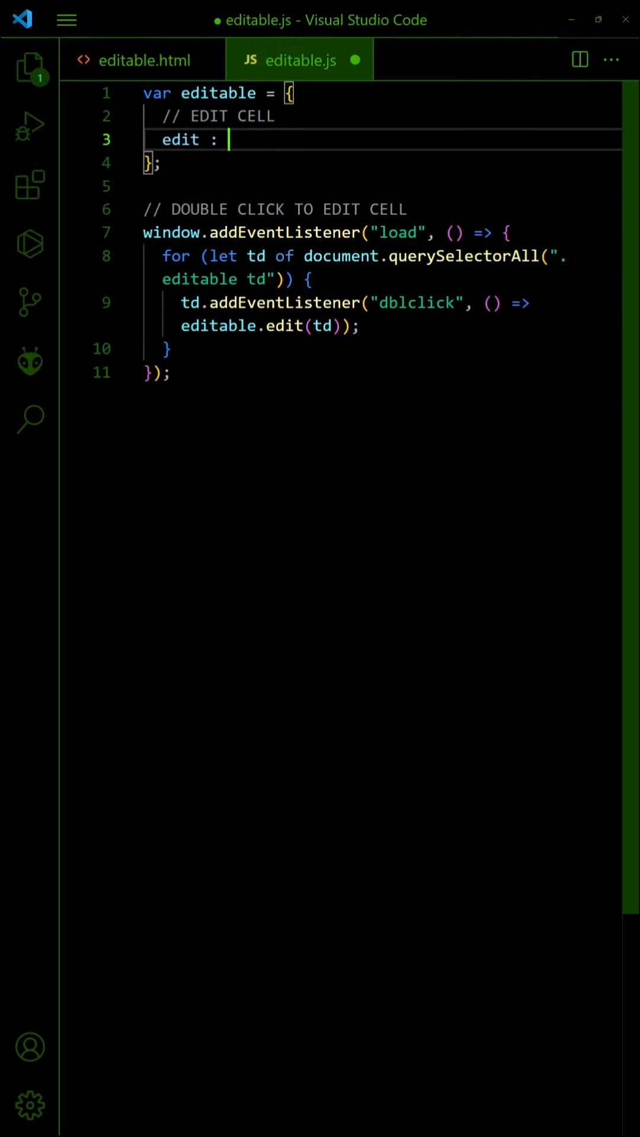
# Define edit(cell) with ccell and cval properties and store the selected cell and its content.
pyautogui.write('cell => {')
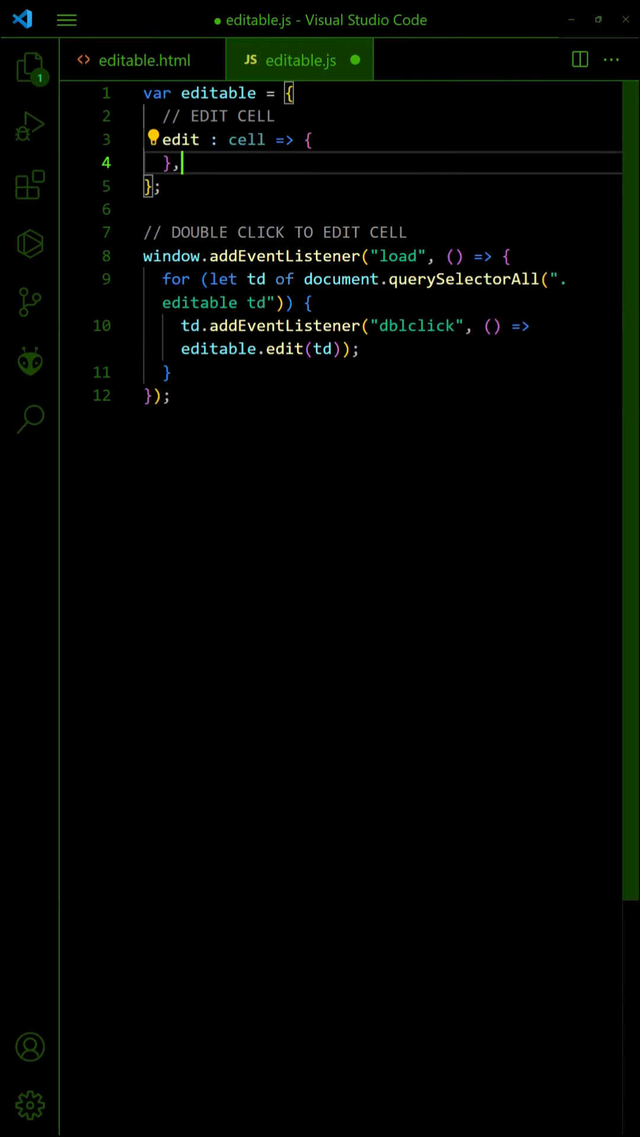
pyautogui.write('ccell : null,')
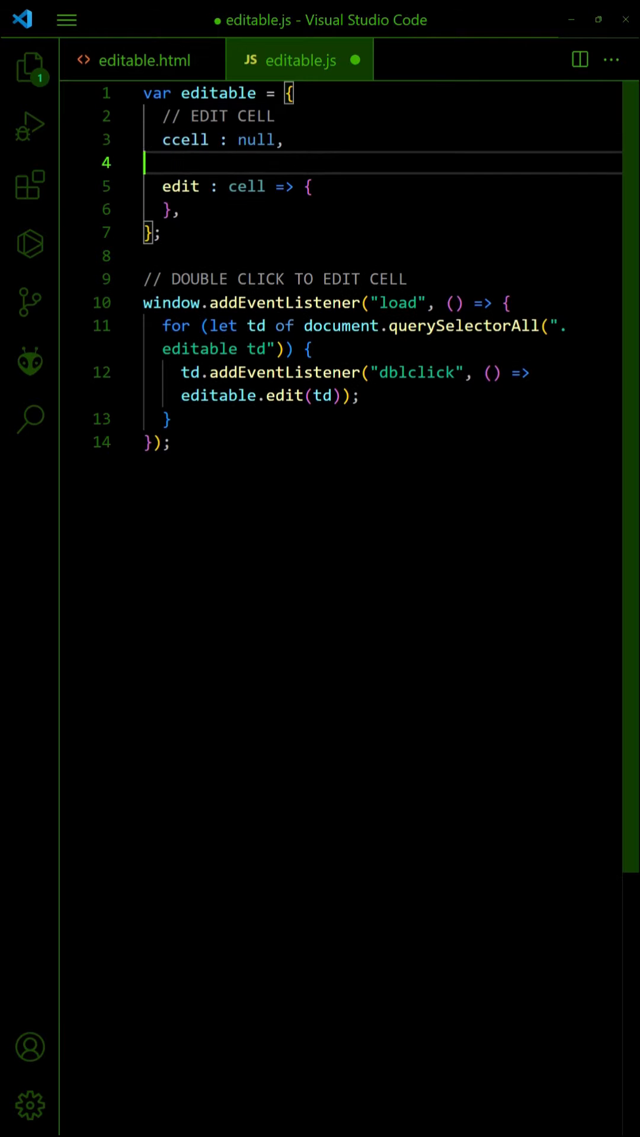
pyautogui.write('cval : null,')
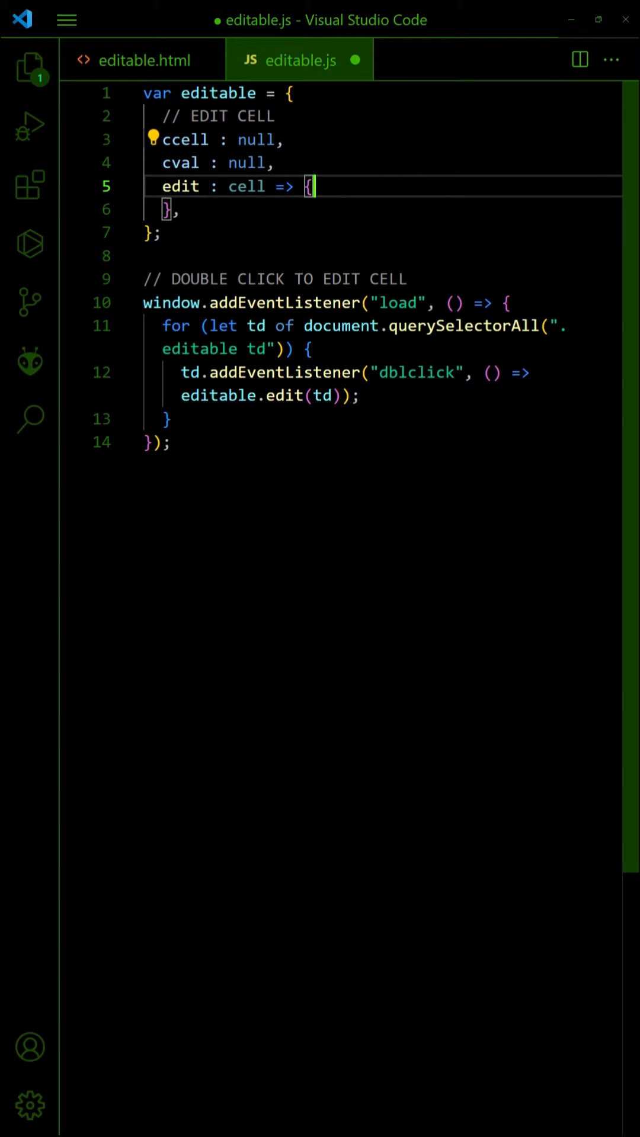
pyautogui.write('// "SAVE" SELECTED CELL')
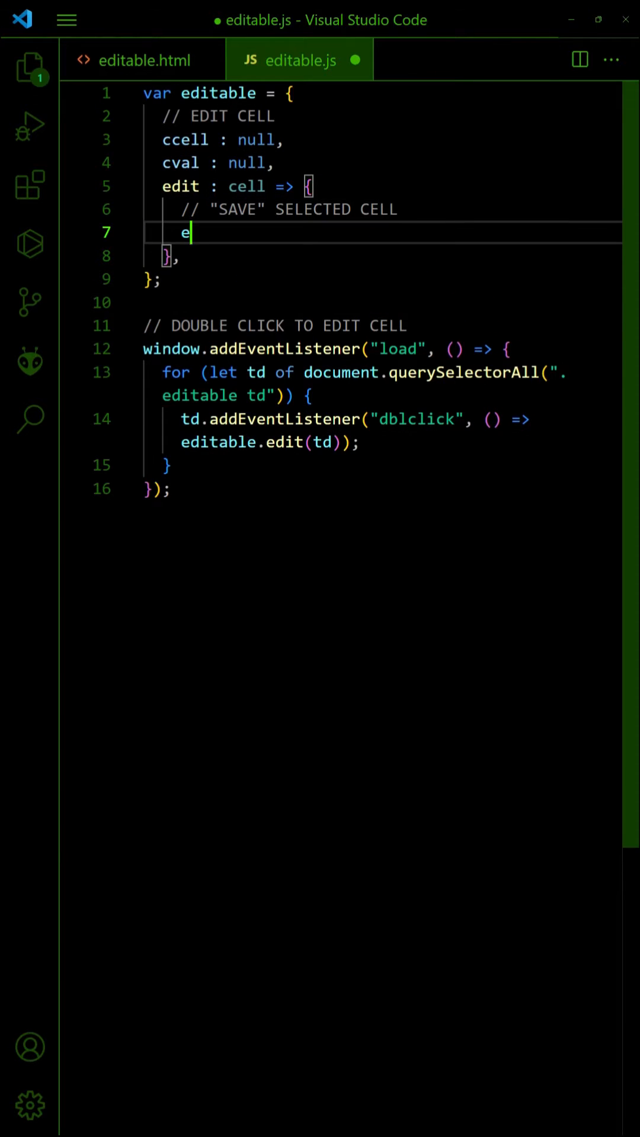
pyautogui.write('ditable.ccell = cell;')
pyautogui.write('editable.cval = cell.innerHTML;')
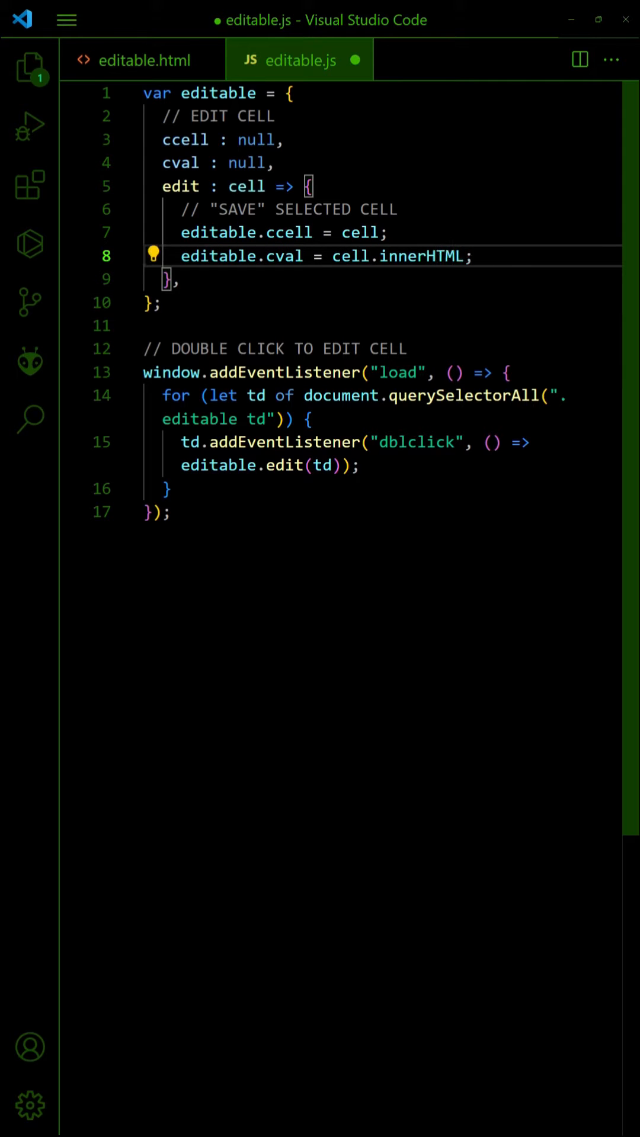
# Make edit set contentEditable true and focus the cell, starting an end-edit section.
pyautogui.write('// SET EDITABLE')
pyautogui.write('cell.classList.add("edit");')
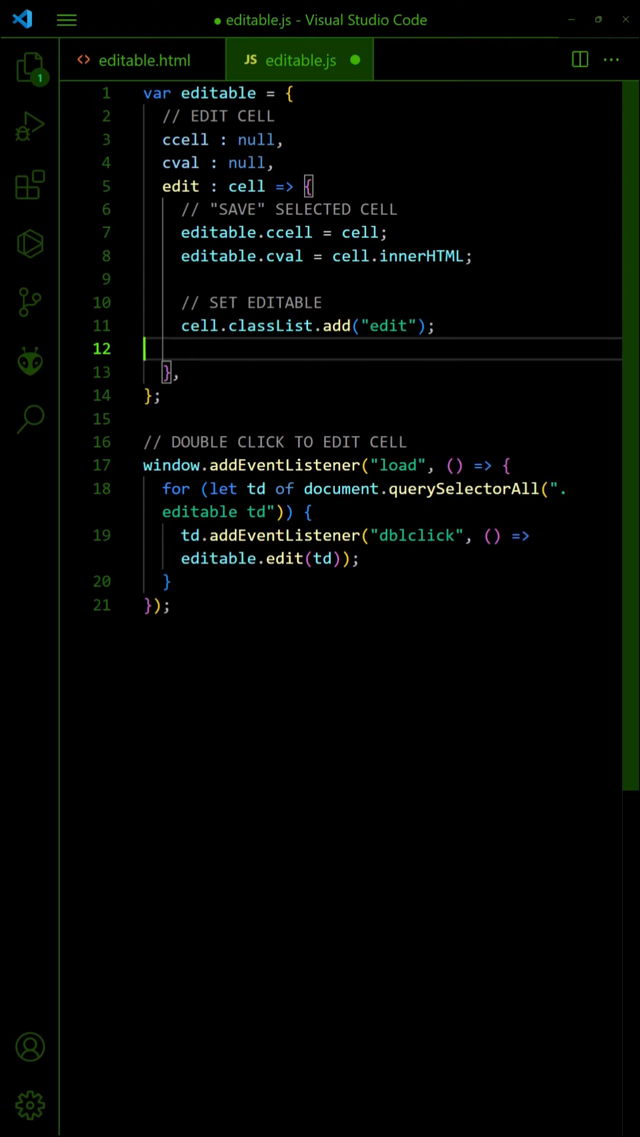
pyautogui.write('cell.contentEditable = true;')
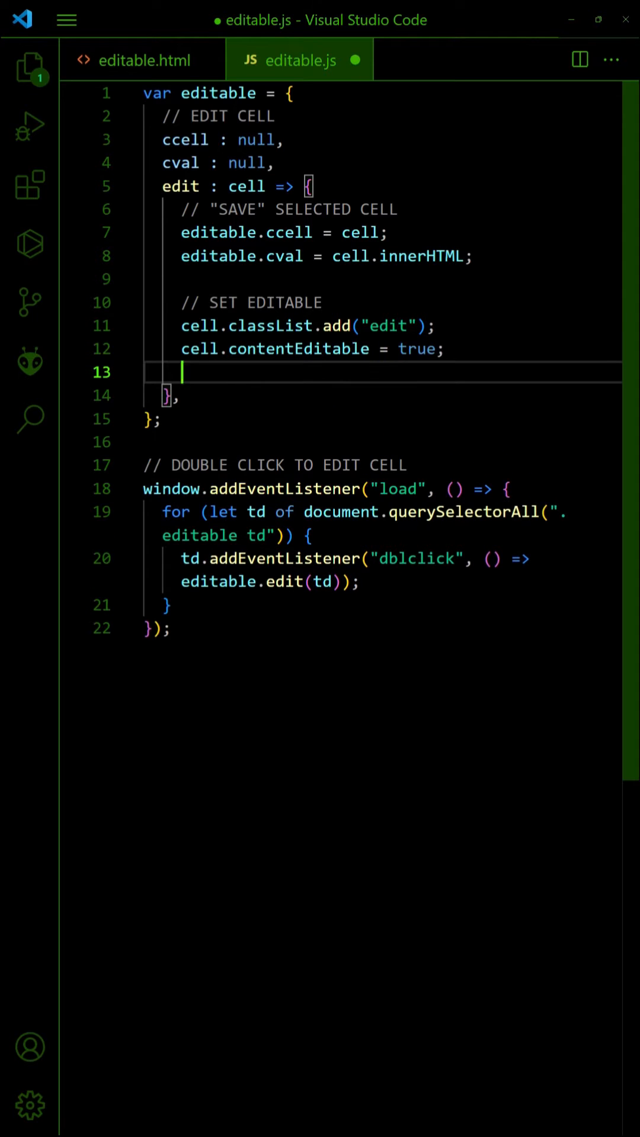
pyautogui.write('cell.focus();')
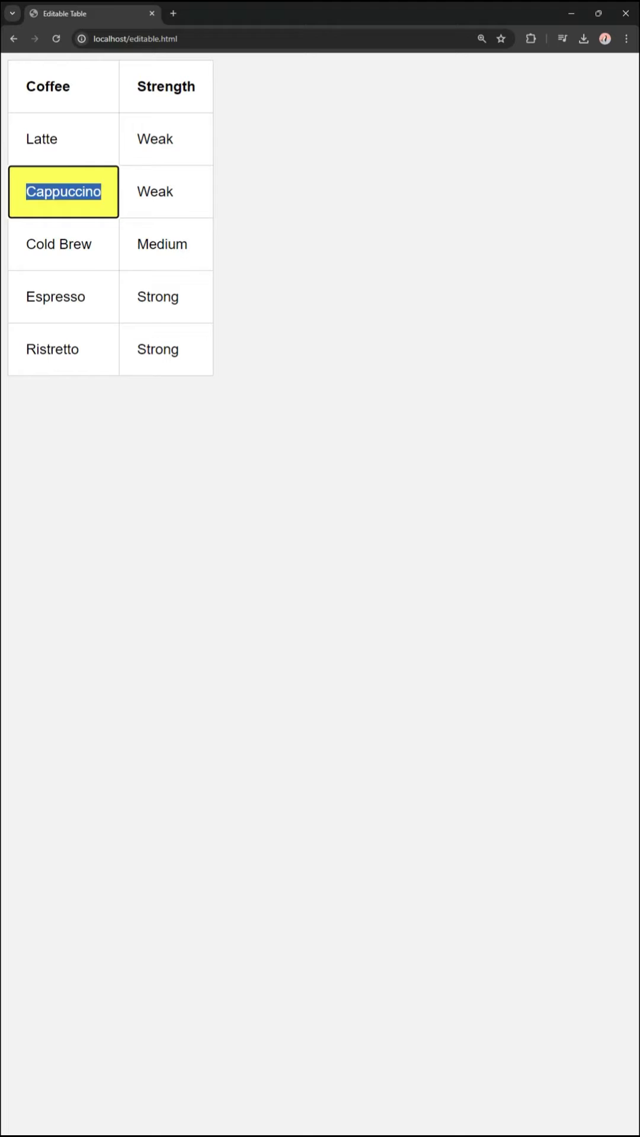
pyautogui.write('EDITED')
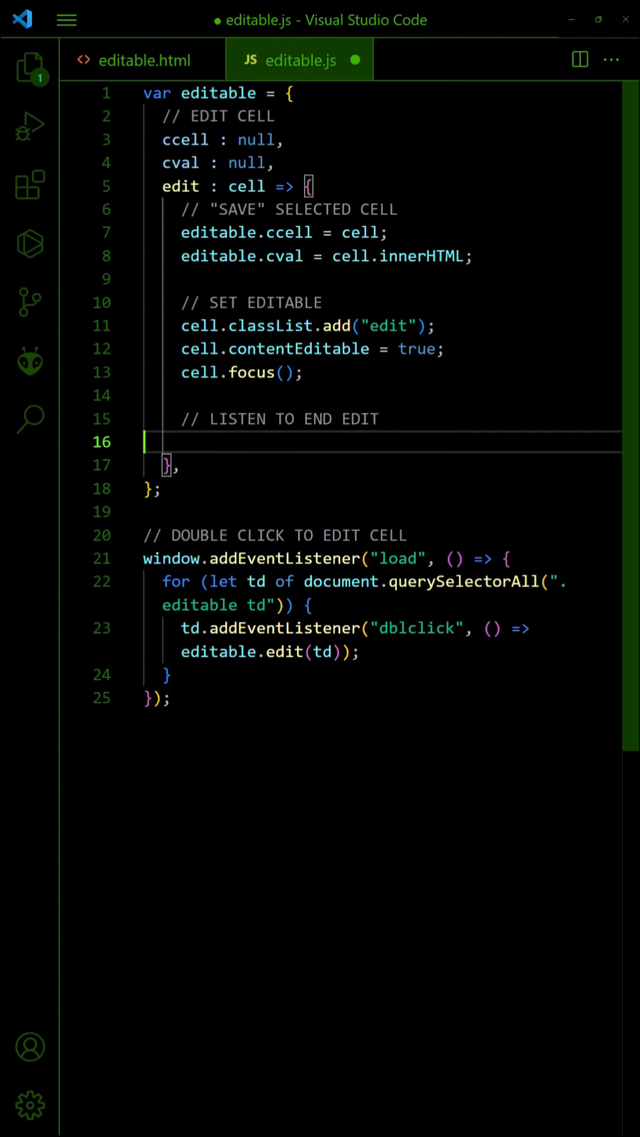
# Set cell.onblur to editable.done, an onkeydown handler for Enter and Escape (done(1)), and a done(discard) stub.
pyautogui.write('cell.onblur = editable.done;')
pyautogui.write('done : discard => {')
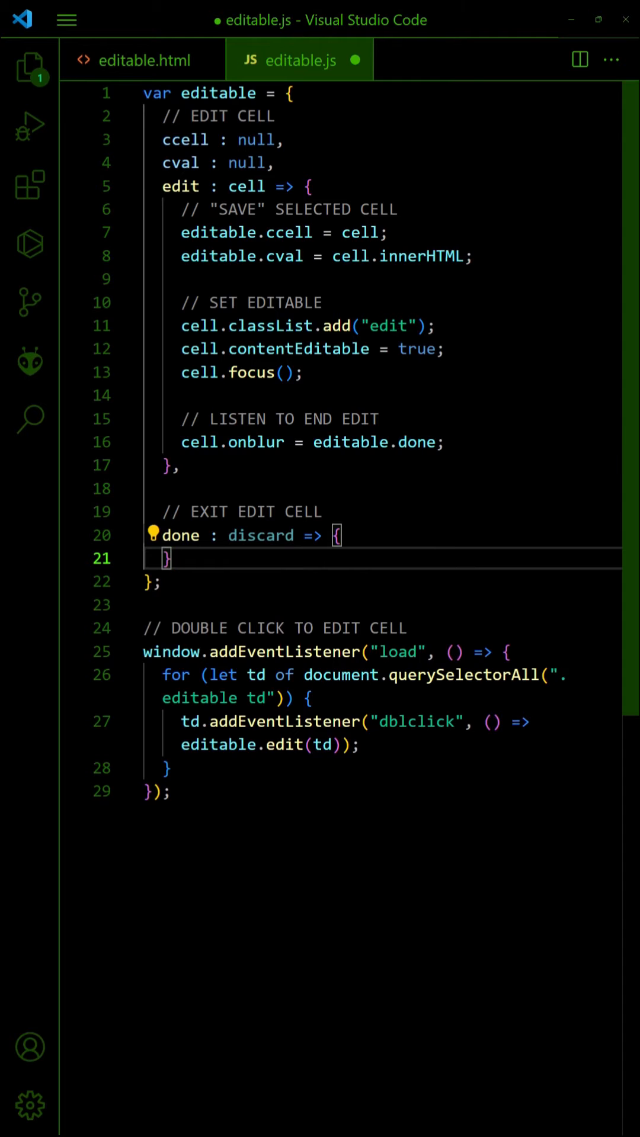
pyautogui.write('cell.onkeydown = e =>')
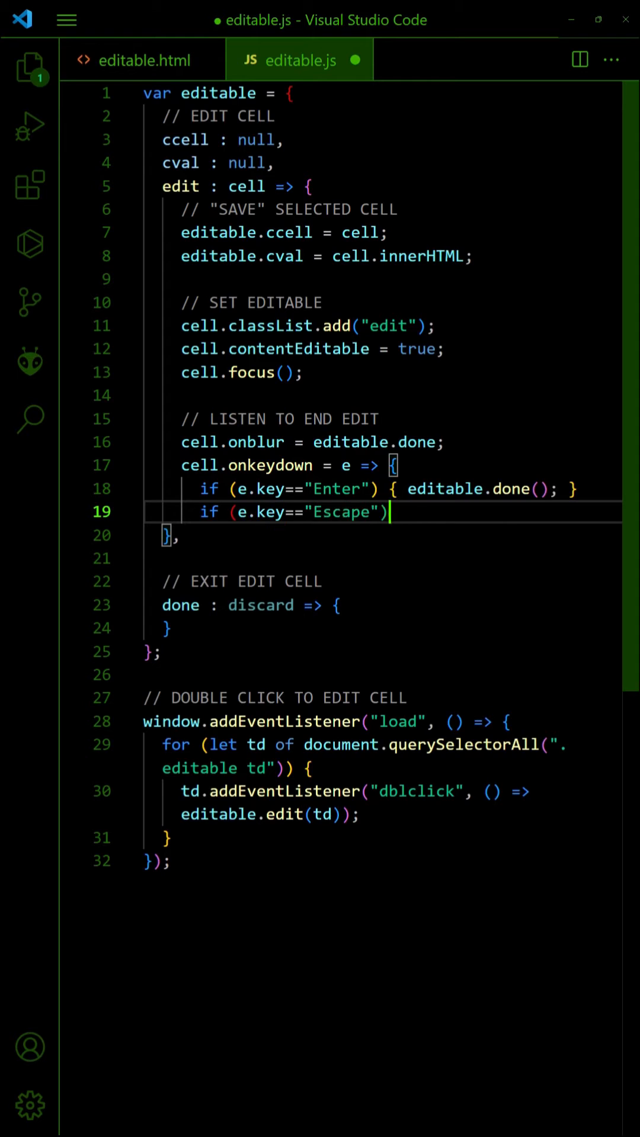
pyautogui.write('{ editable.done(1); }')
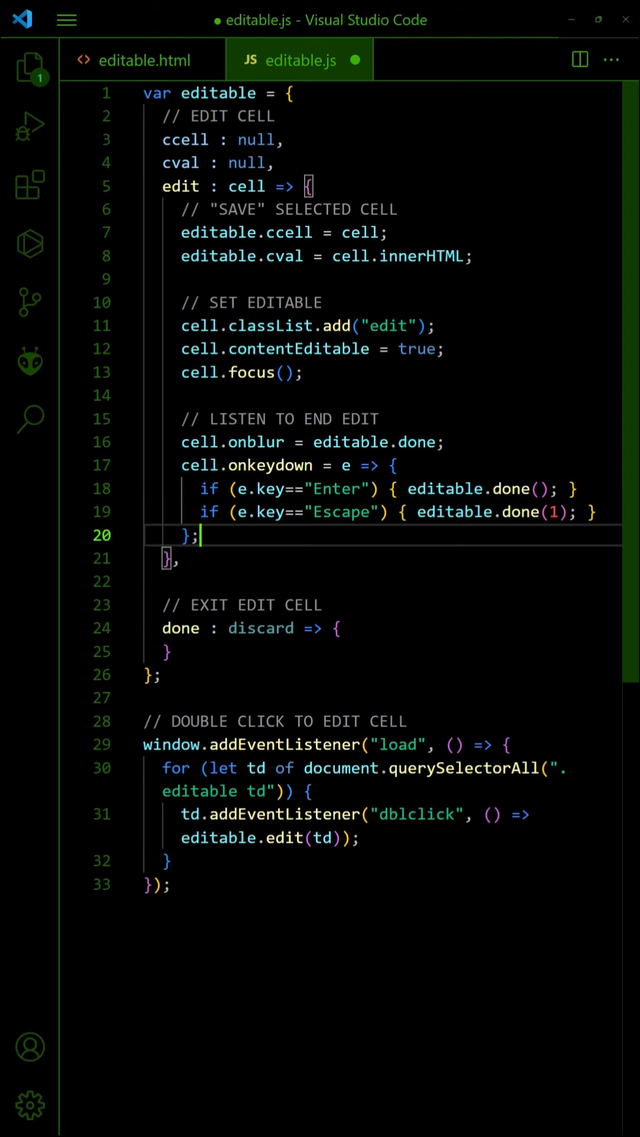
pyautogui.press('Enter')
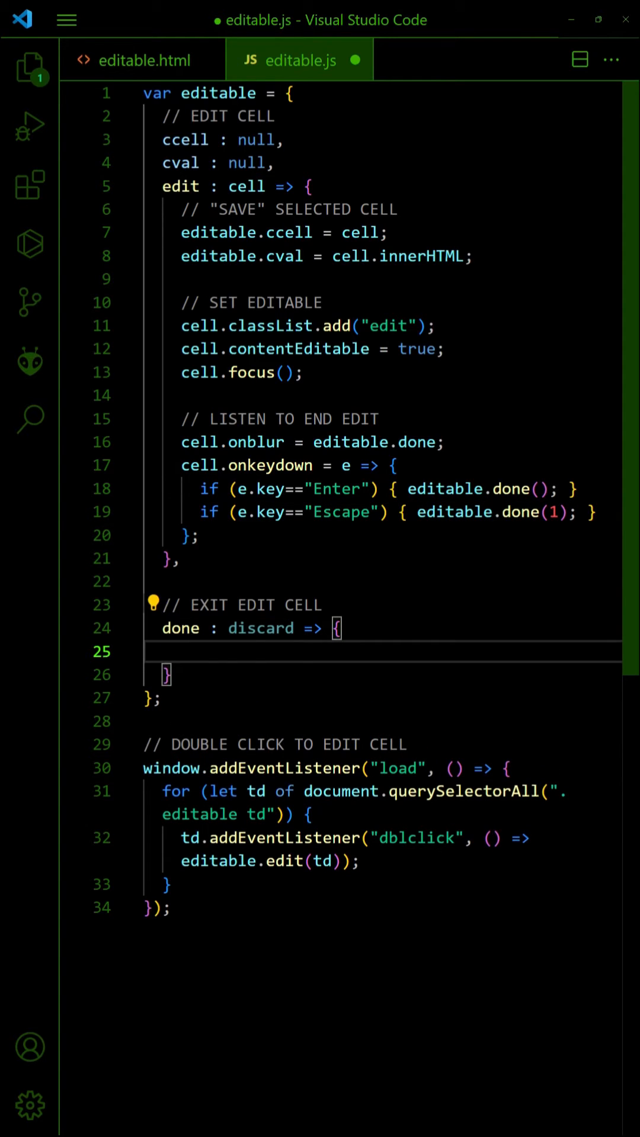
# In done(), clear the cell's onblur and onkeydown listeners.
pyautogui.write('// REMOVE LISTENERS')
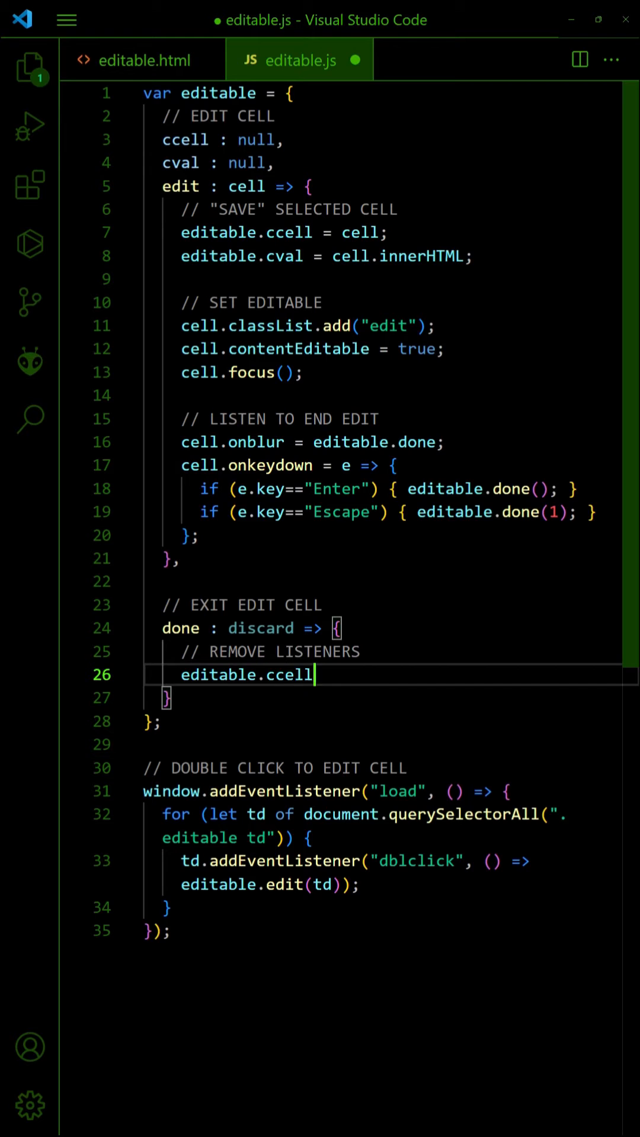
pyautogui.write('.onblur = "";')
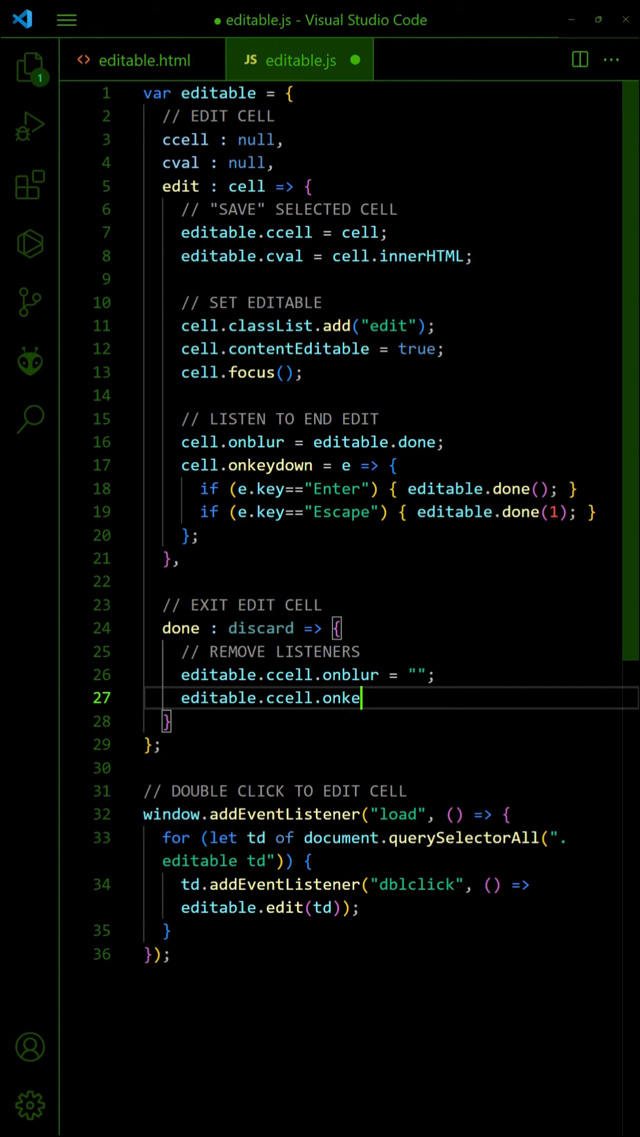
pyautogui.write('ydown = "";')
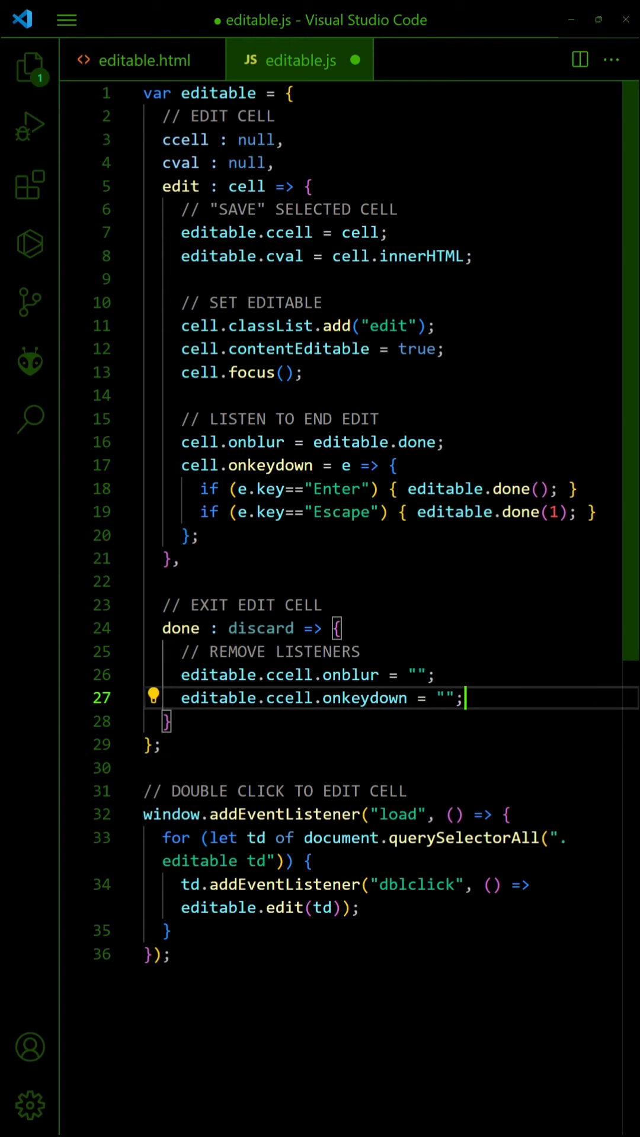
pyautogui.scroll(-3)
pyautogui.write('// STOP EDIT')
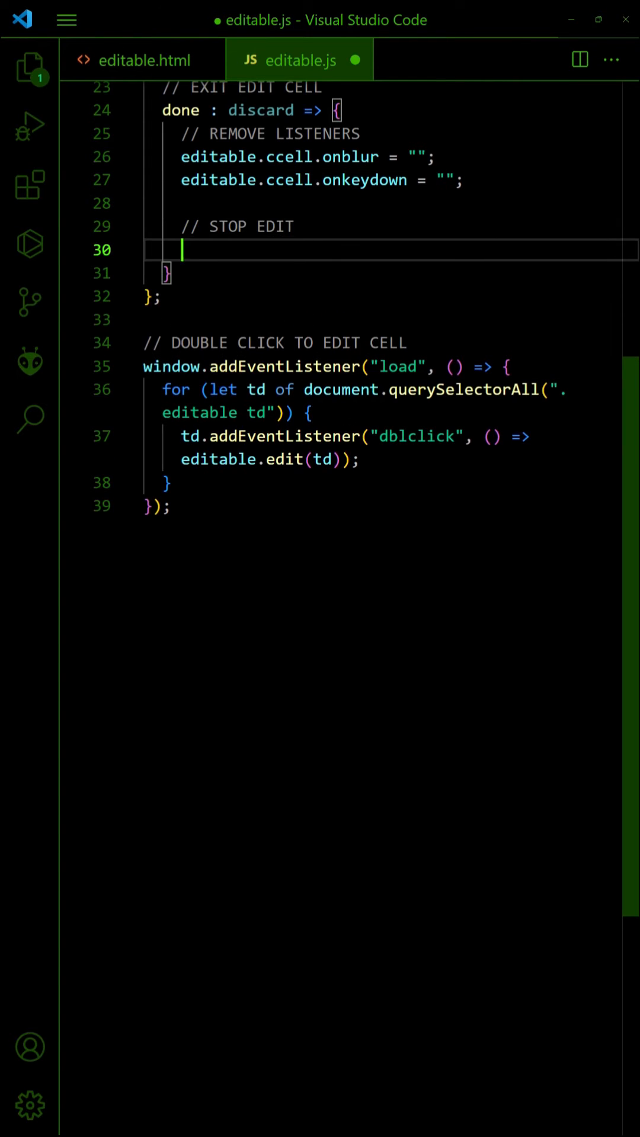
# Remove the 'edit' class, set contentEditable false, and restore innerHTML to editable.cval when discard is 1.
pyautogui.write('editable.ccell.classList.remove')
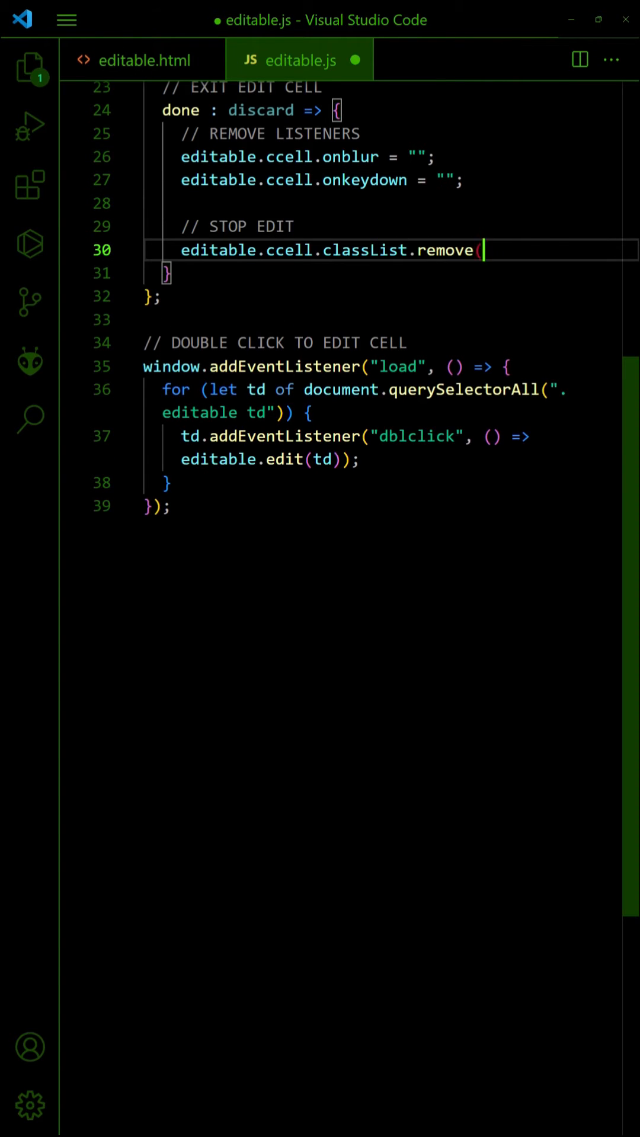
pyautogui.write('("edit");')
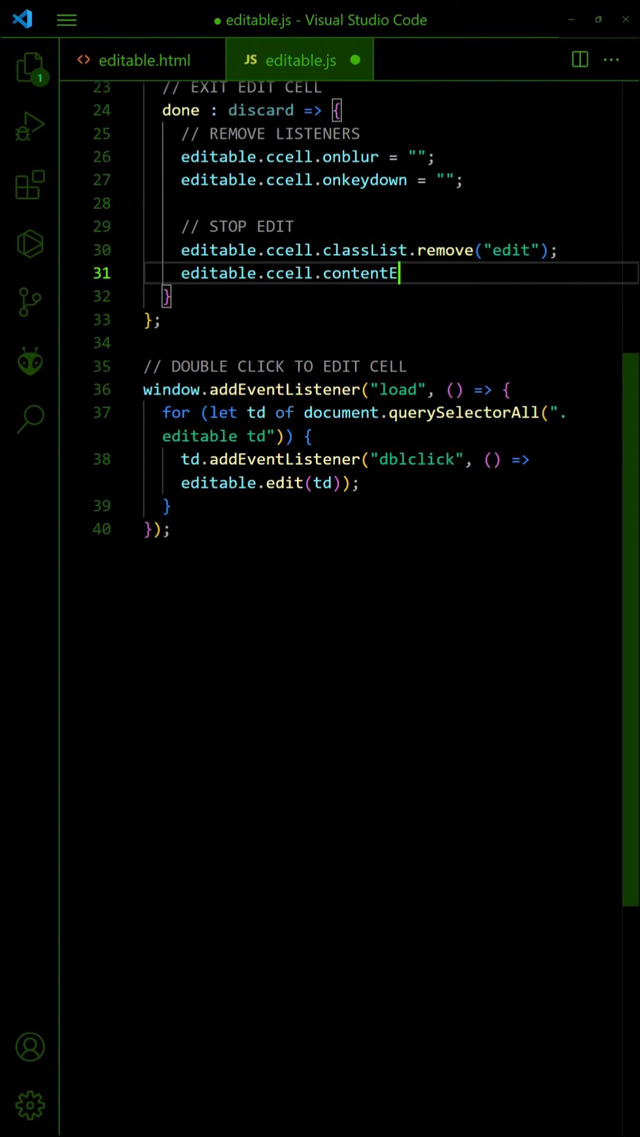
pyautogui.write('ditable = false;')
pyautogui.write('if (discard===1) { editable.')
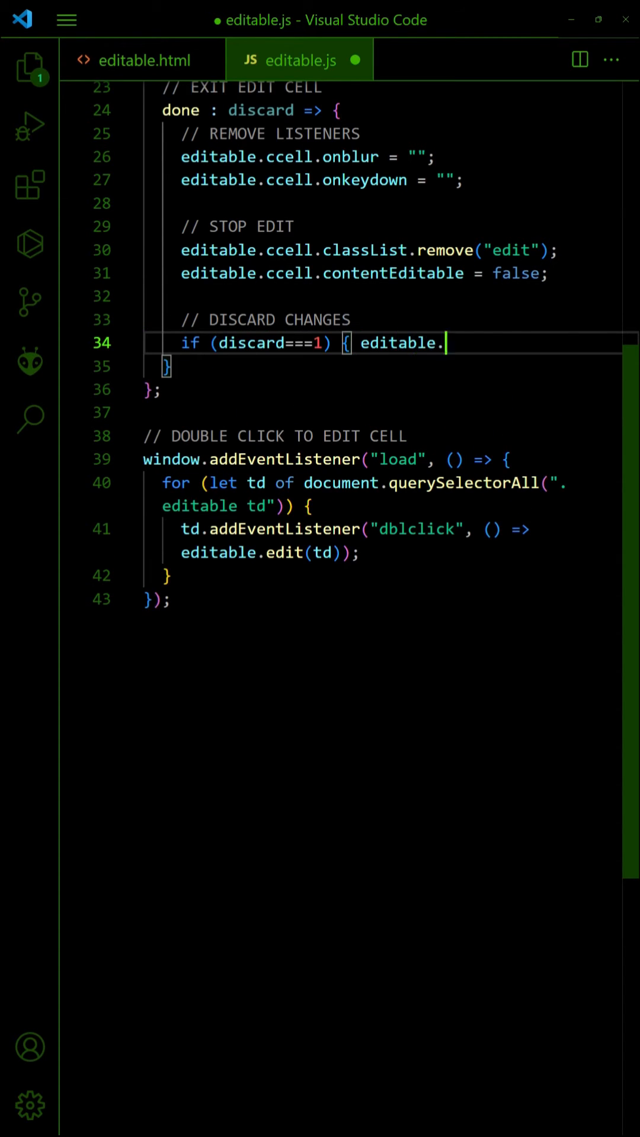
pyautogui.write('ccell.innerHTML = editable.cval; }')
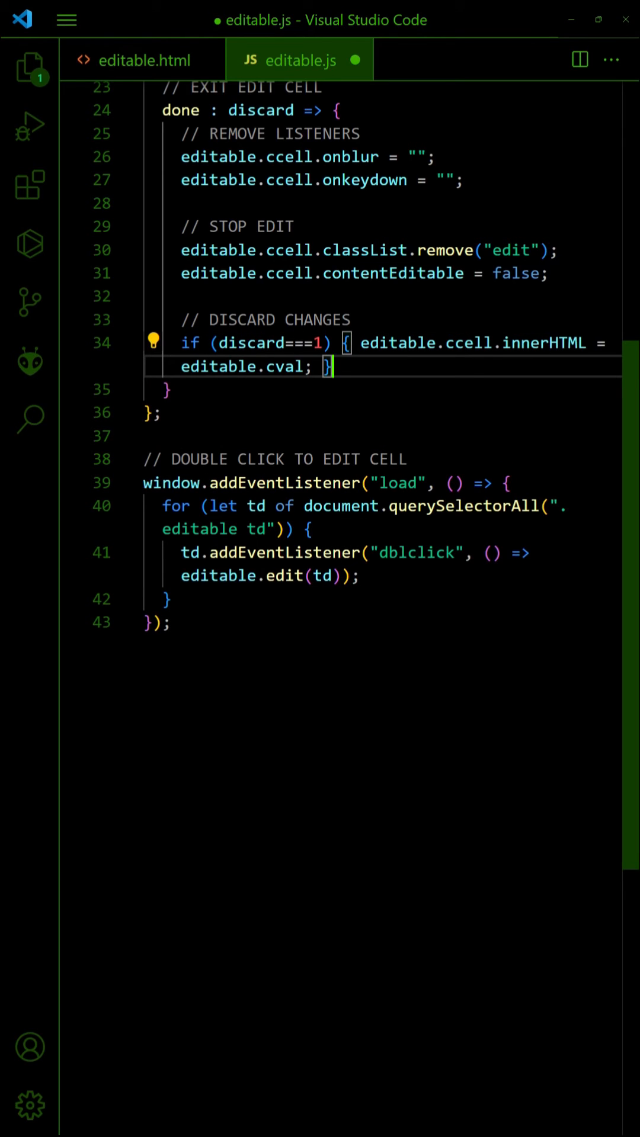
pyautogui.write('// DO WHATEVER YOU WANg')
pyautogui.write('console.log(editable.')
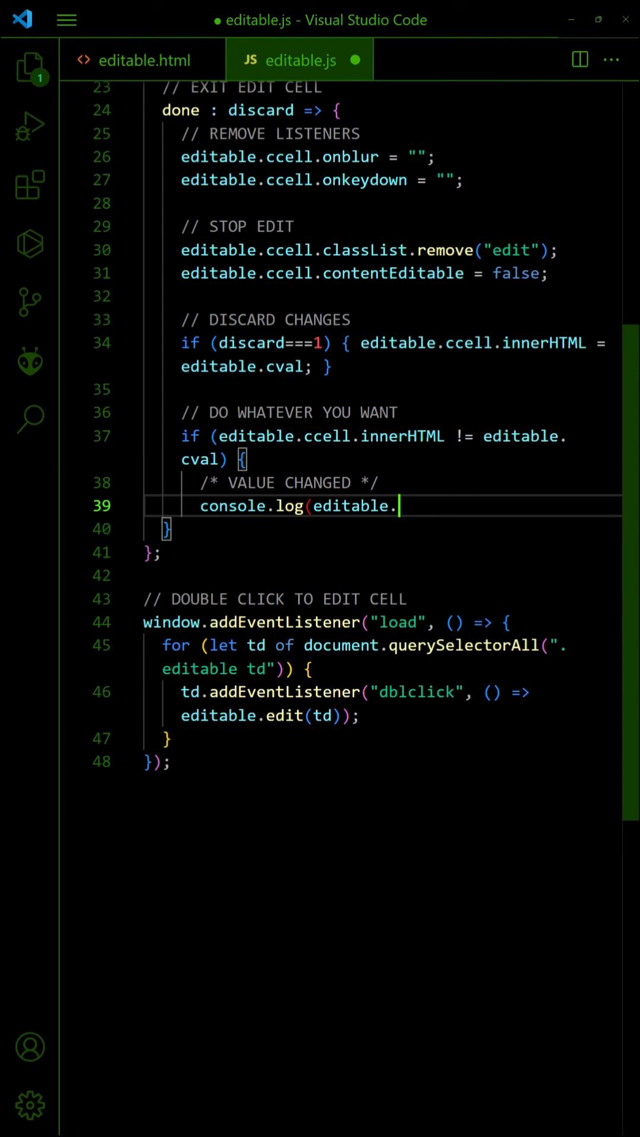
# Log editable.ccell.innerHTML to the console when it differs from editable.cval.
pyautogui.write('ccell.innerHTML);')
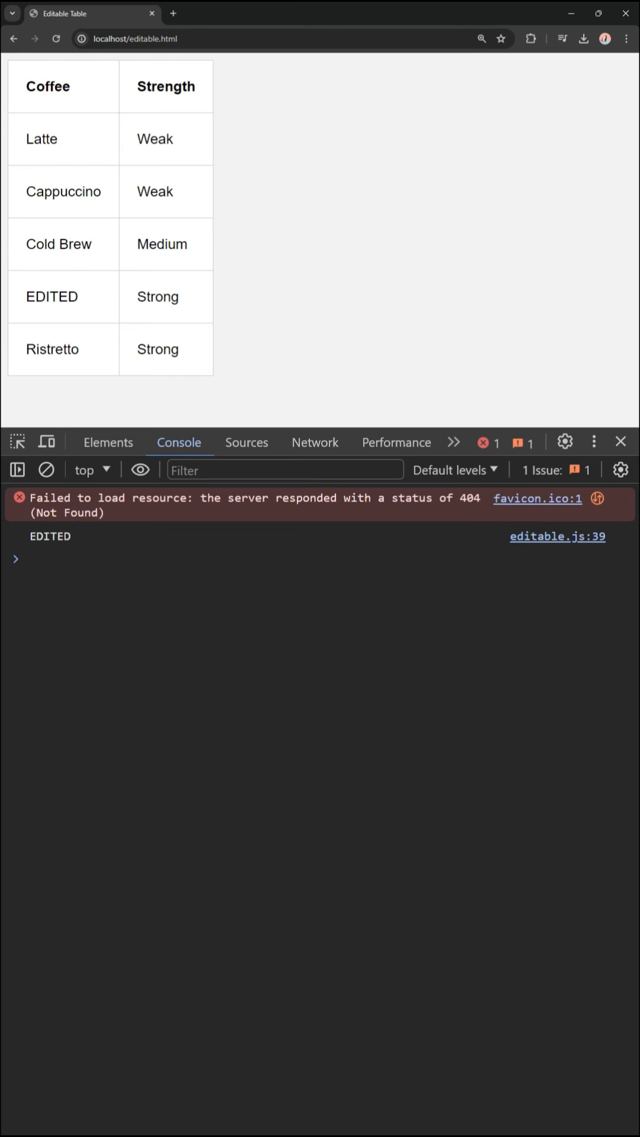
# In Chrome, change the Strong cell beside EDITED to FOO! and start editing the Ristretto cell.
pyautogui.click(165, 296)
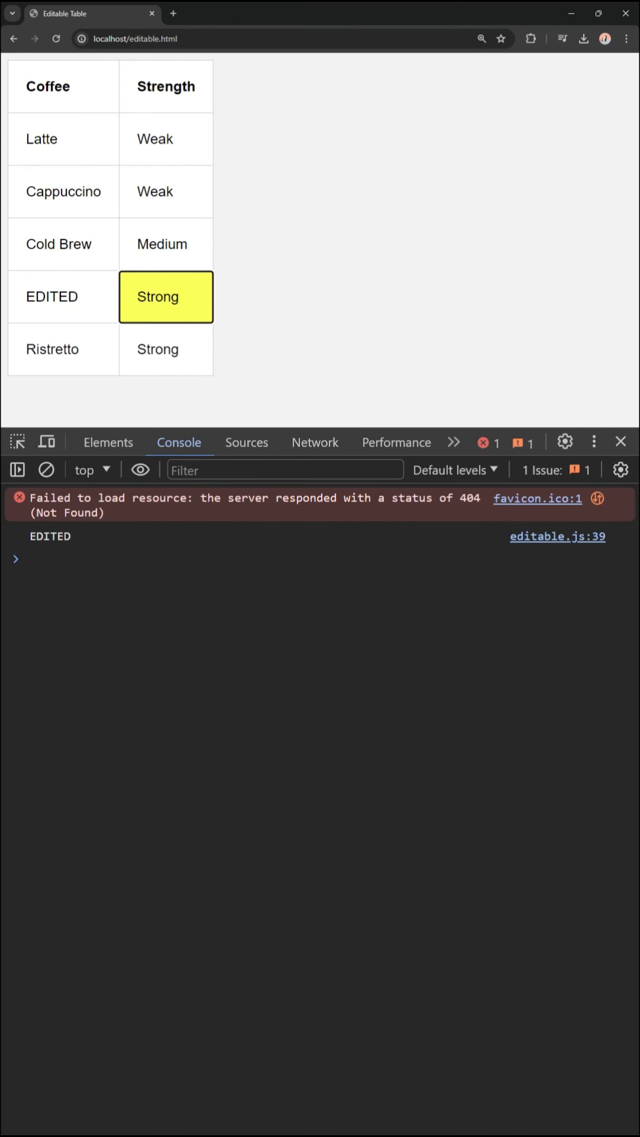
pyautogui.write('FOO!')
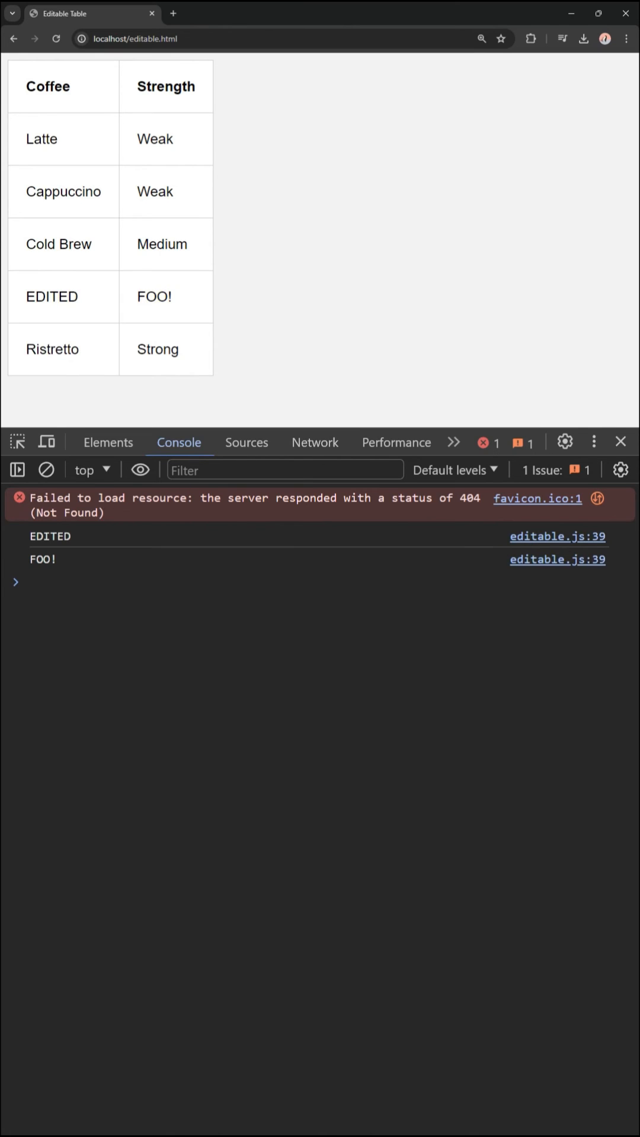
pyautogui.doubleClick(52, 348)
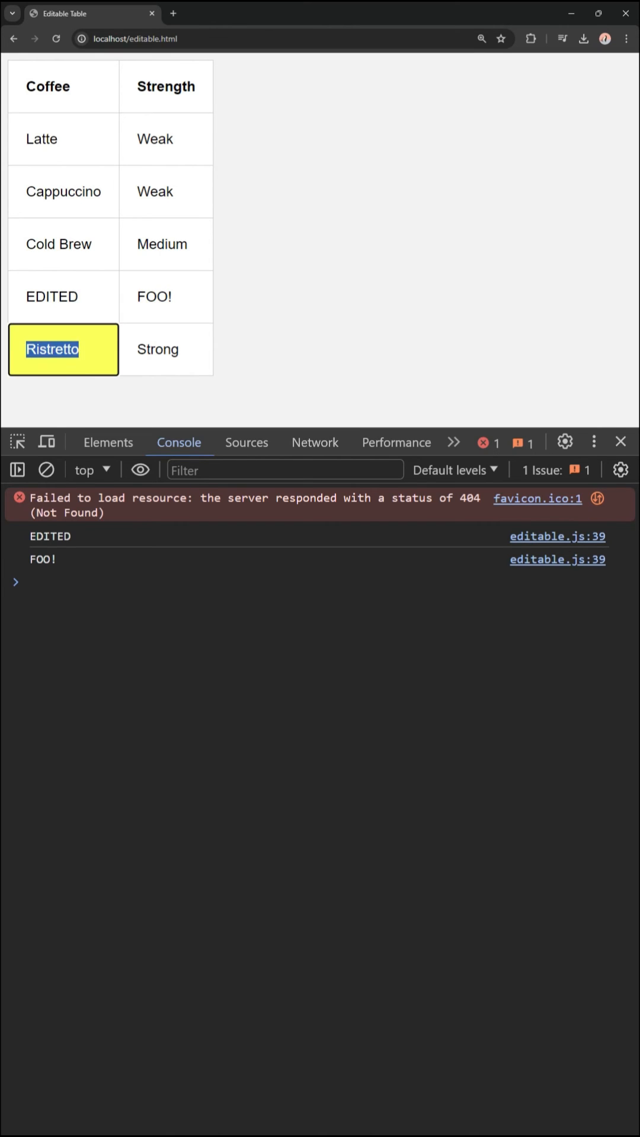